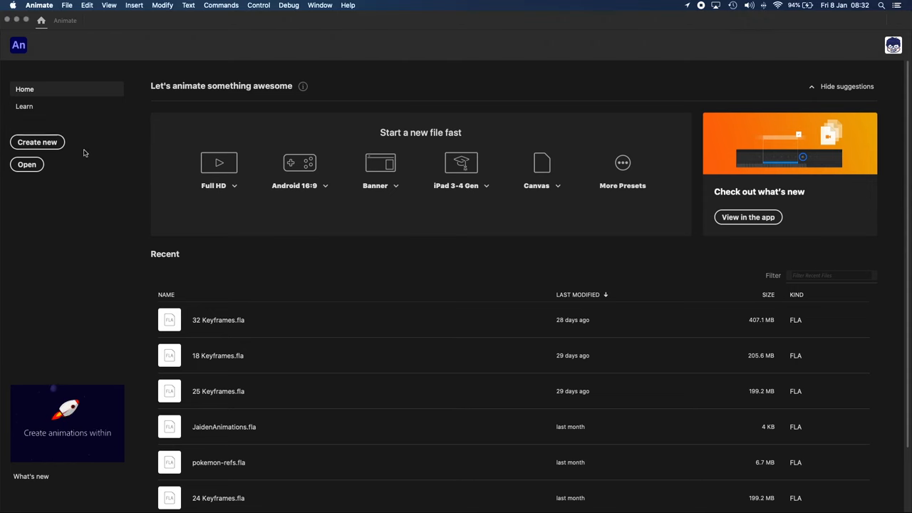
# Step: Start a new document and enter a custom size of 960 × 540 at 24 fps
pyautogui.click(37, 142)
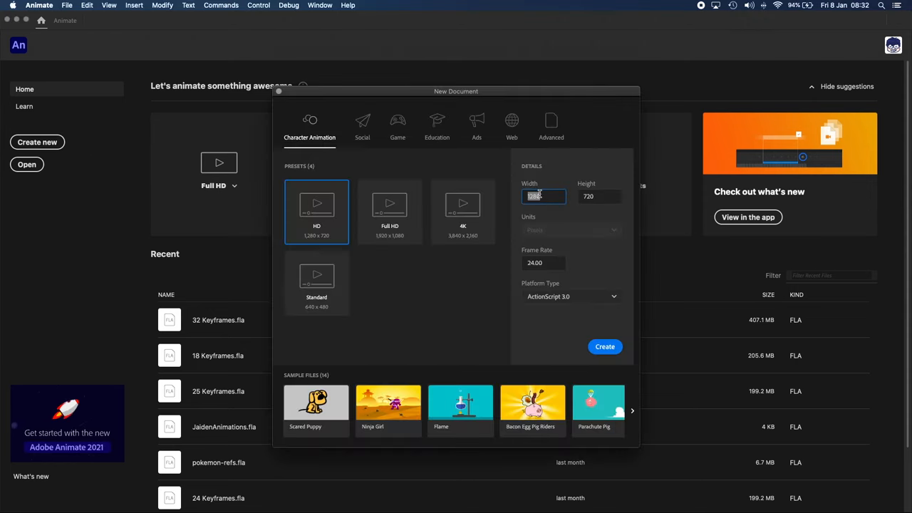
pyautogui.click(598, 196)
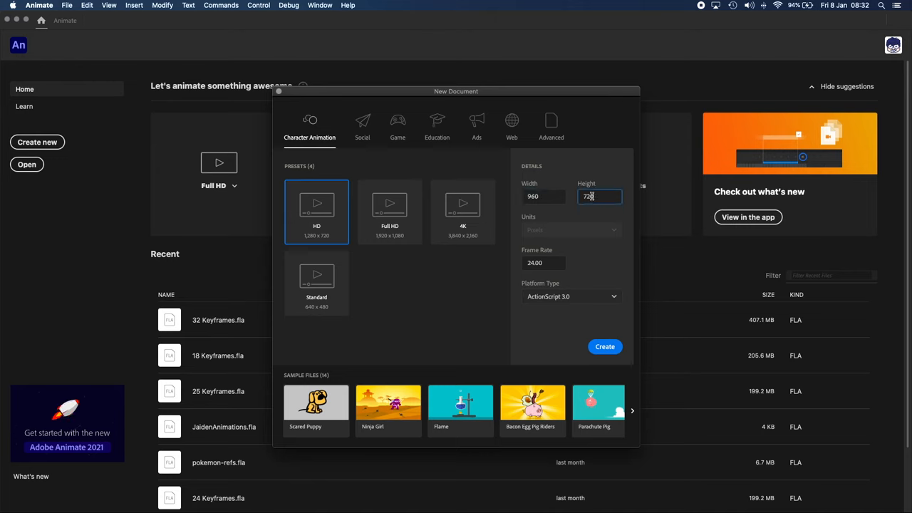
pyautogui.write('540')
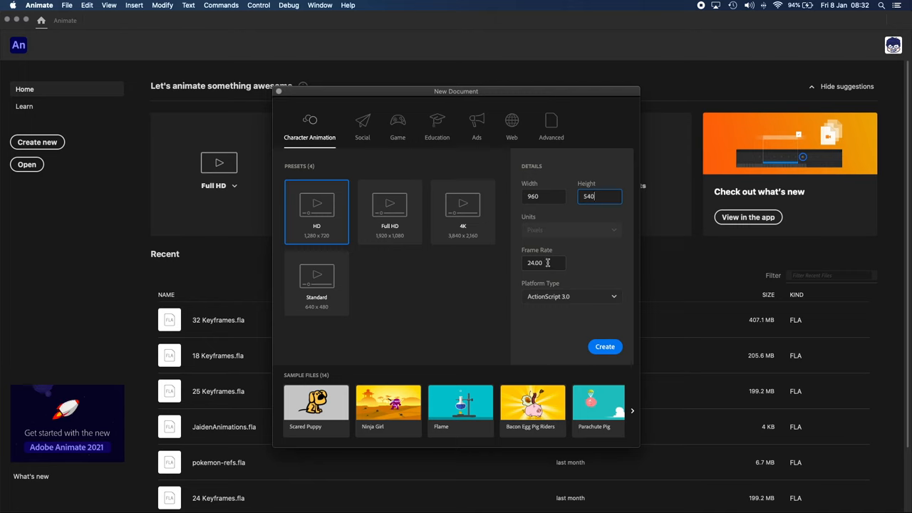
pyautogui.moveTo(576, 305)
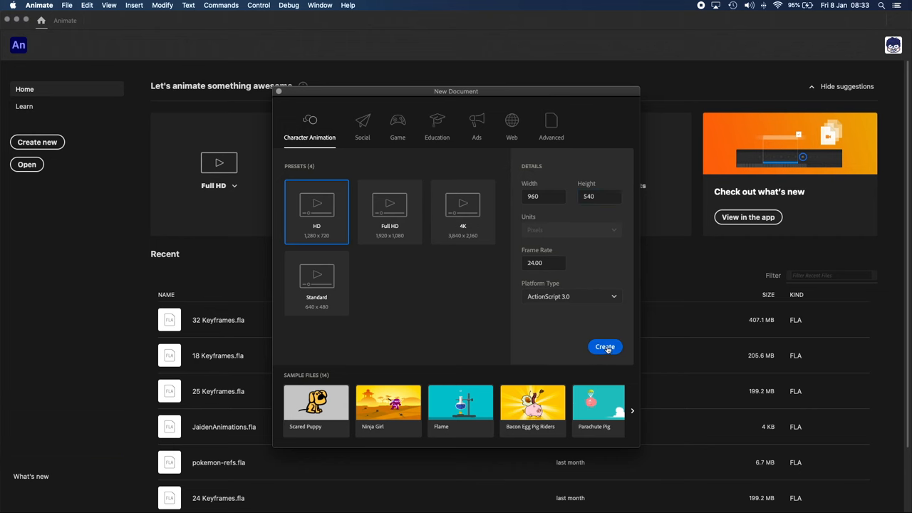
# Step: Create the 960 × 540 document and switch the workspace layout to Essentials
pyautogui.click(604, 346)
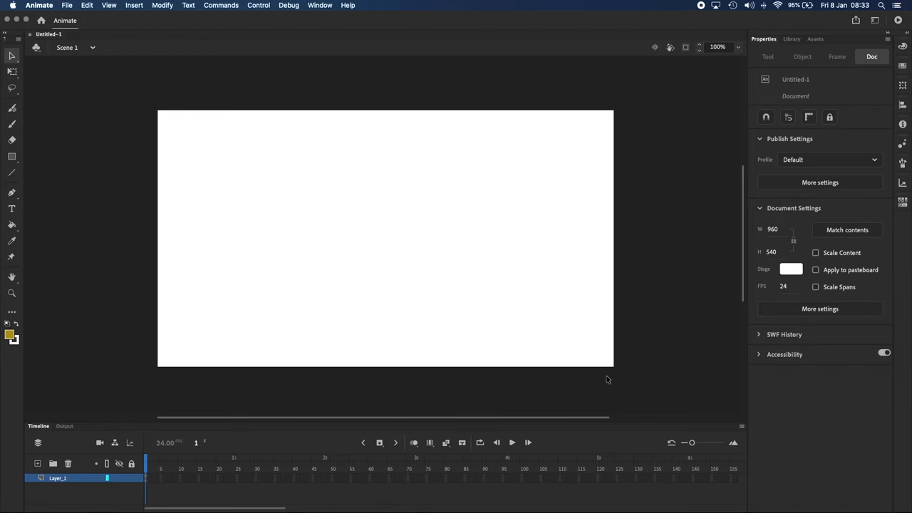
pyautogui.moveTo(766, 388)
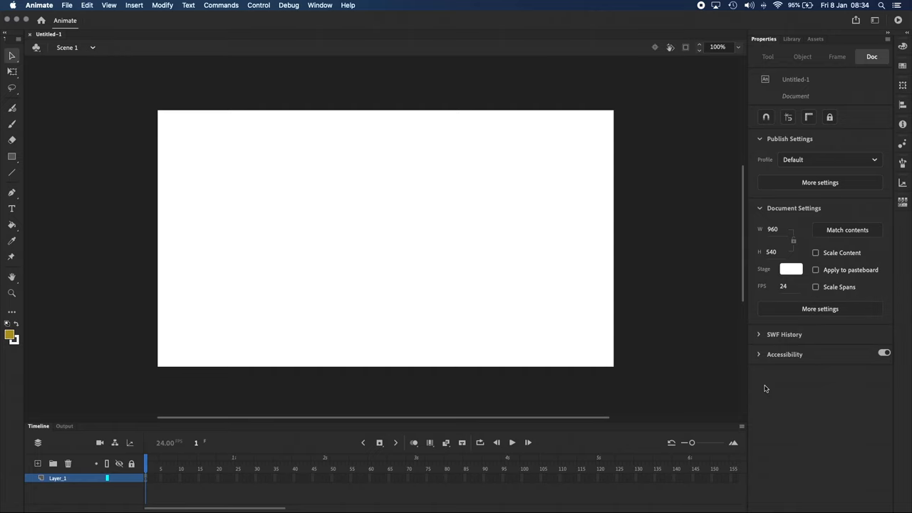
pyautogui.moveTo(876, 20)
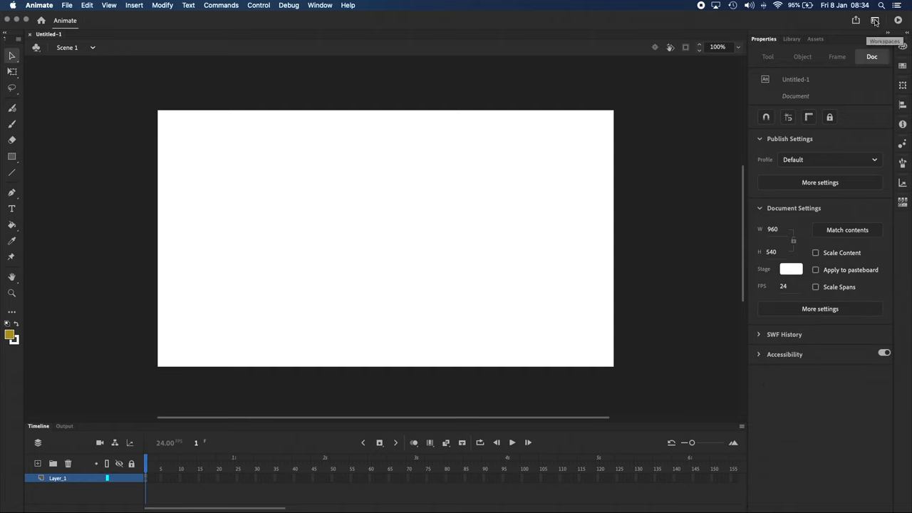
pyautogui.click(875, 20)
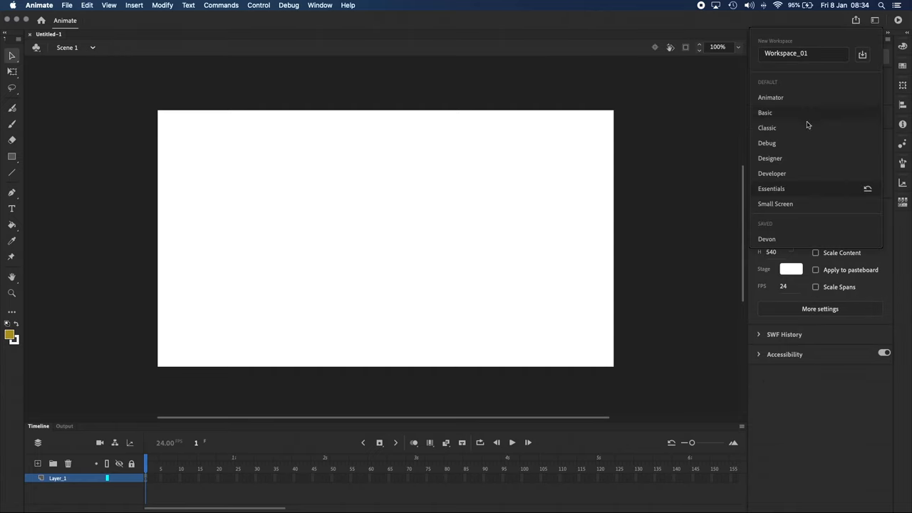
pyautogui.moveTo(783, 190)
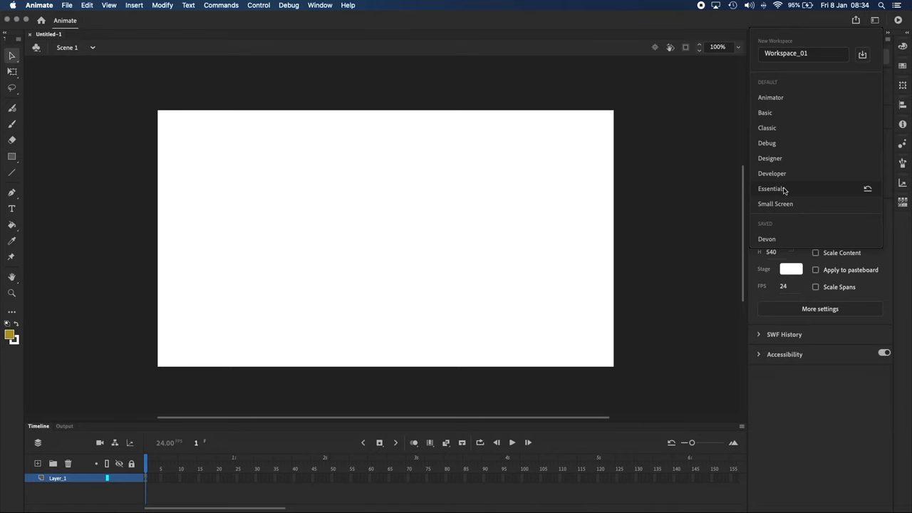
pyautogui.click(772, 189)
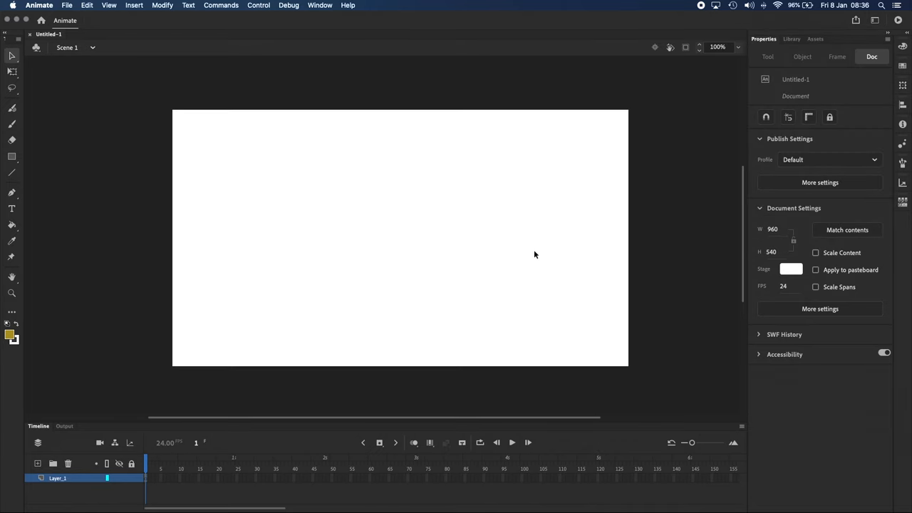
pyautogui.moveTo(582, 310)
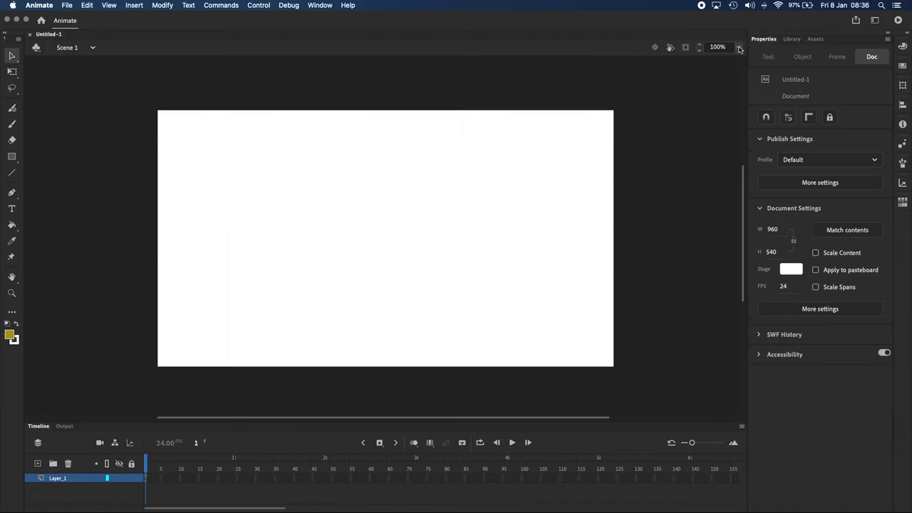
pyautogui.click(738, 47)
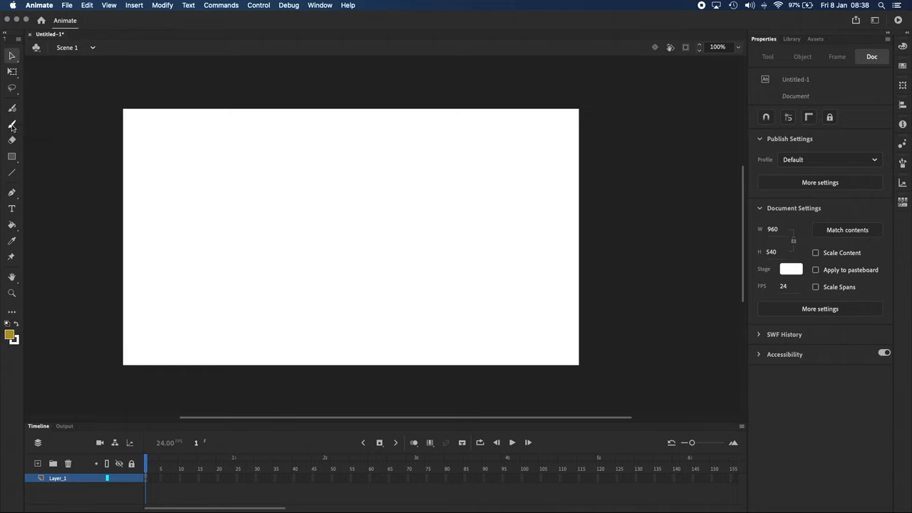
# Step: Select the Classic Brush with an olive fill at size 5 and zero smoothing
pyautogui.click(11, 126)
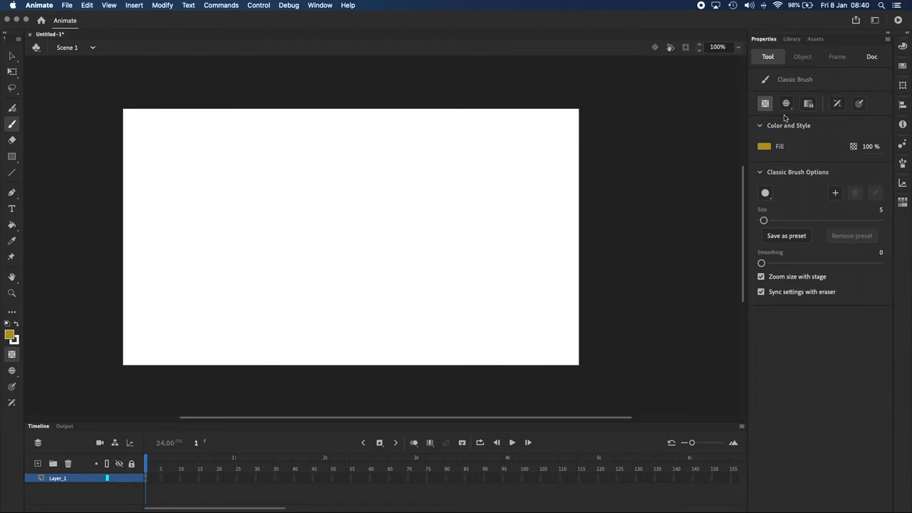
pyautogui.moveTo(859, 104)
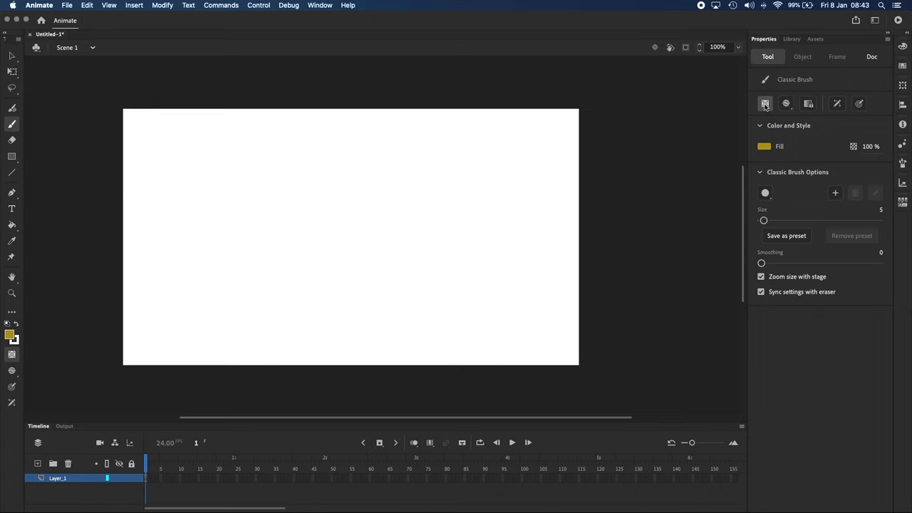
pyautogui.moveTo(239, 233); pyautogui.dragTo(283, 187)
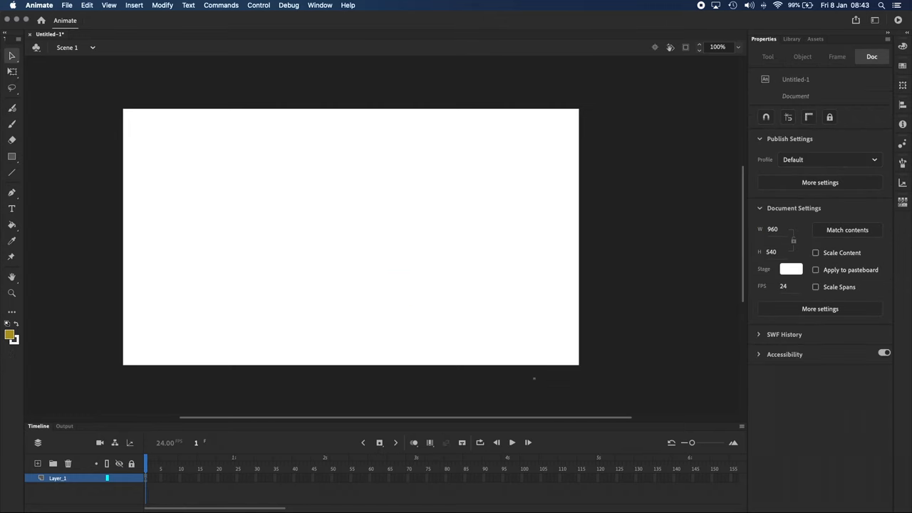
pyautogui.click(12, 124)
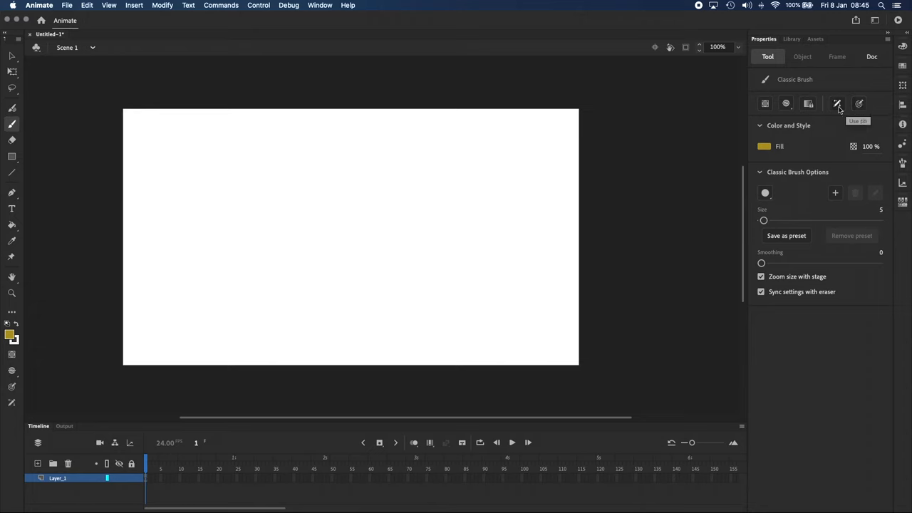
pyautogui.moveTo(860, 103)
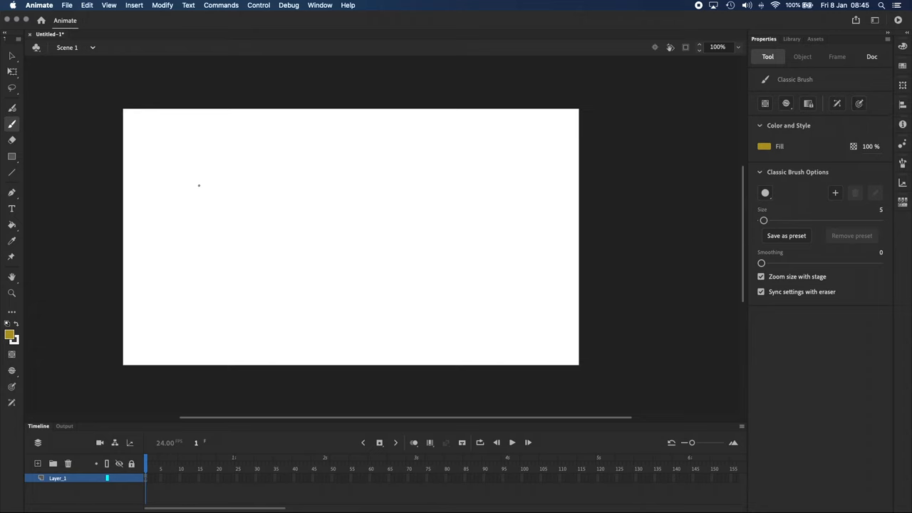
# Step: Paint olive diagonal test strokes in the upper left, enabling Use Pressure for tapered strokes
pyautogui.moveTo(188, 191); pyautogui.dragTo(251, 166)
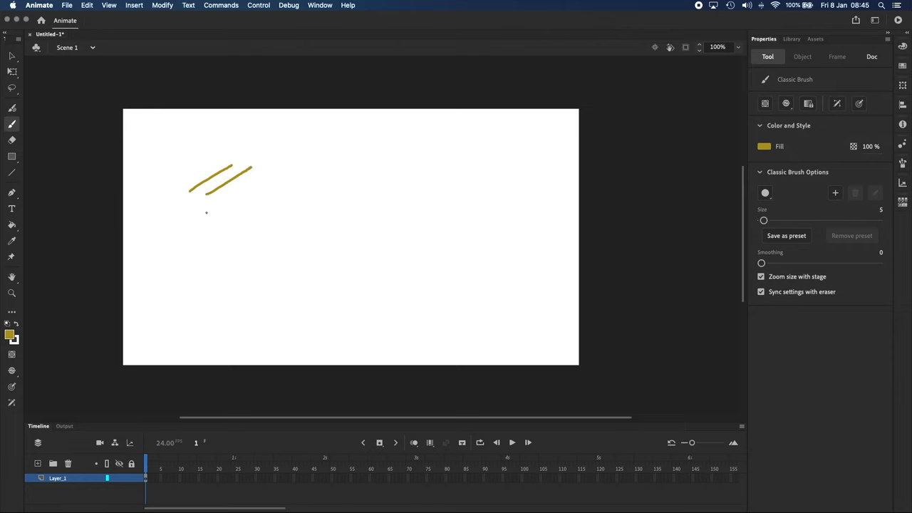
pyautogui.click(859, 103)
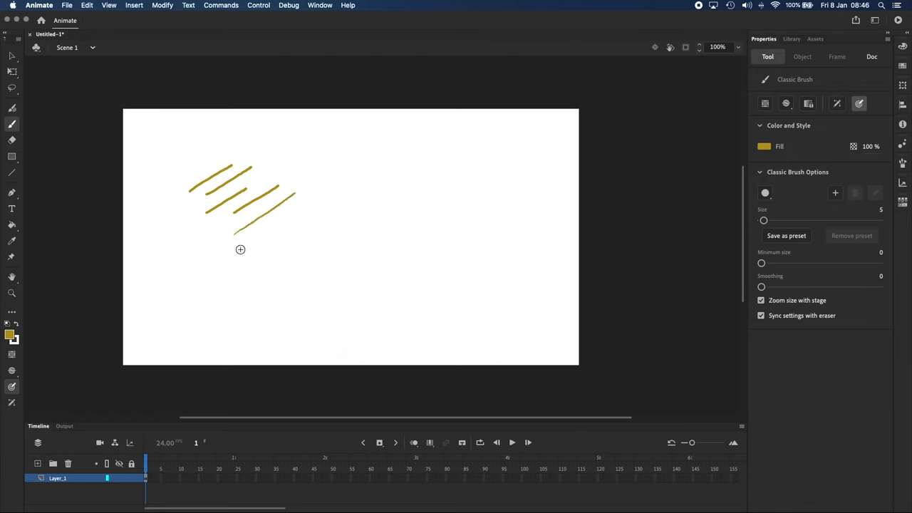
pyautogui.moveTo(231, 255); pyautogui.dragTo(264, 235)
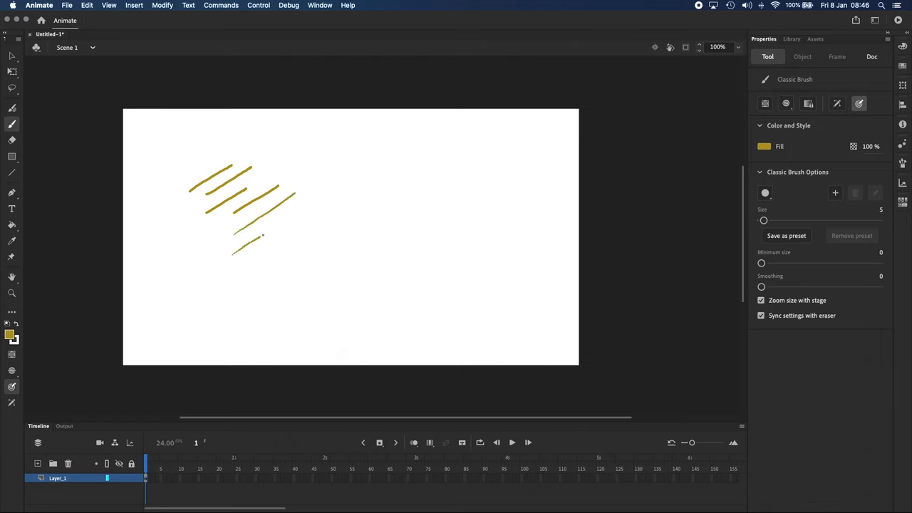
pyautogui.moveTo(242, 239); pyautogui.dragTo(324, 196)
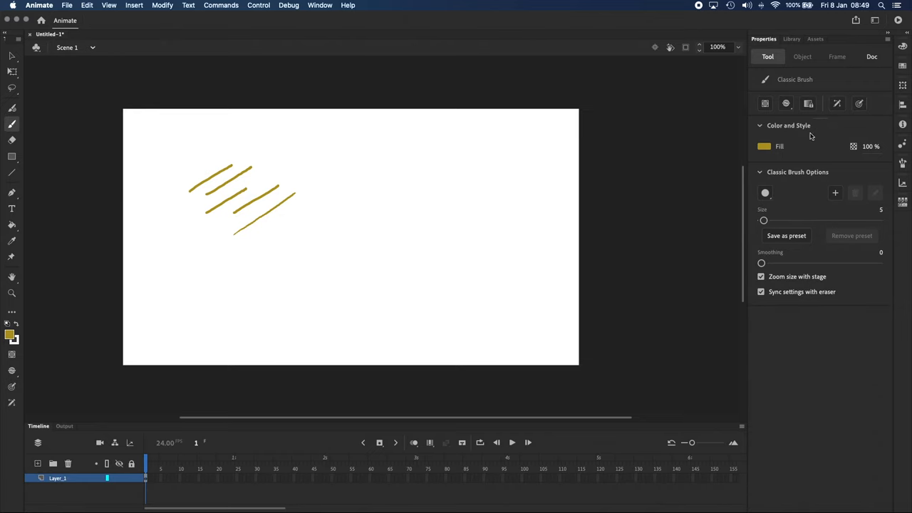
pyautogui.moveTo(766, 149)
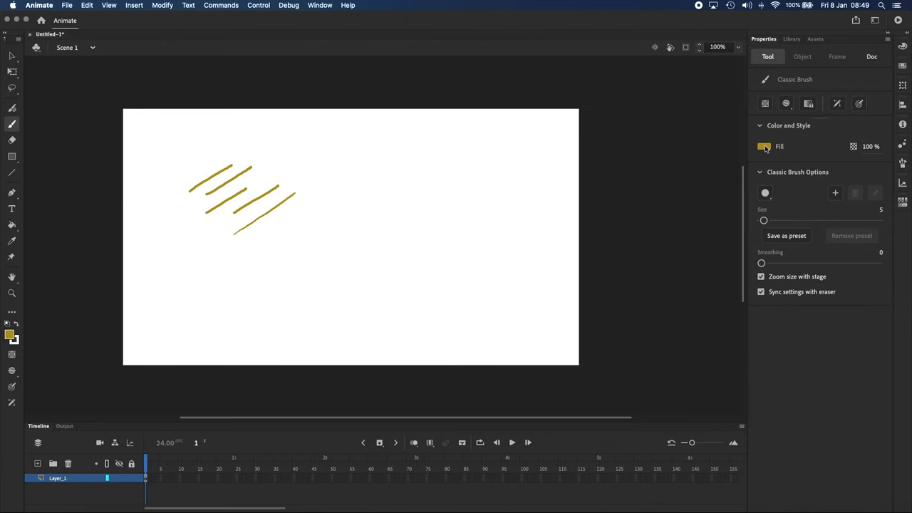
# Step: Change the brush fill from the strokes' gold to coral pink FF4587 via the Color Picker
pyautogui.click(764, 146)
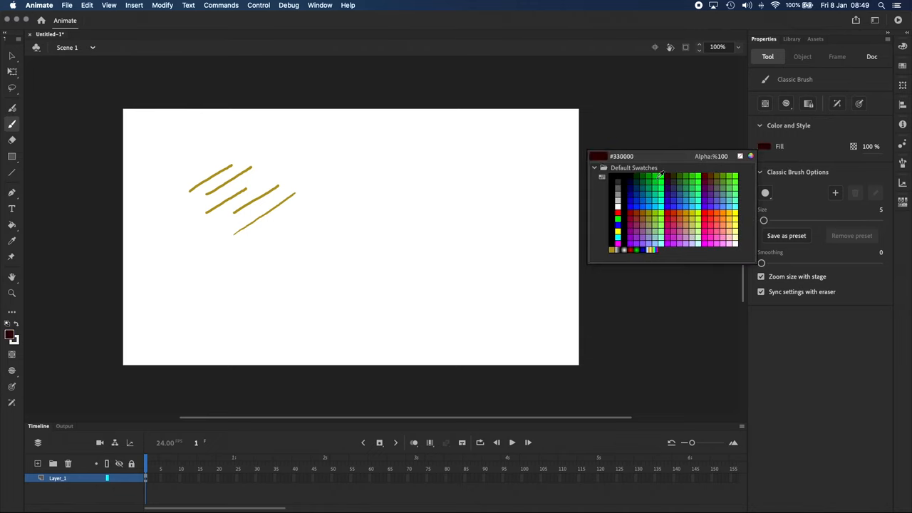
pyautogui.click(689, 204)
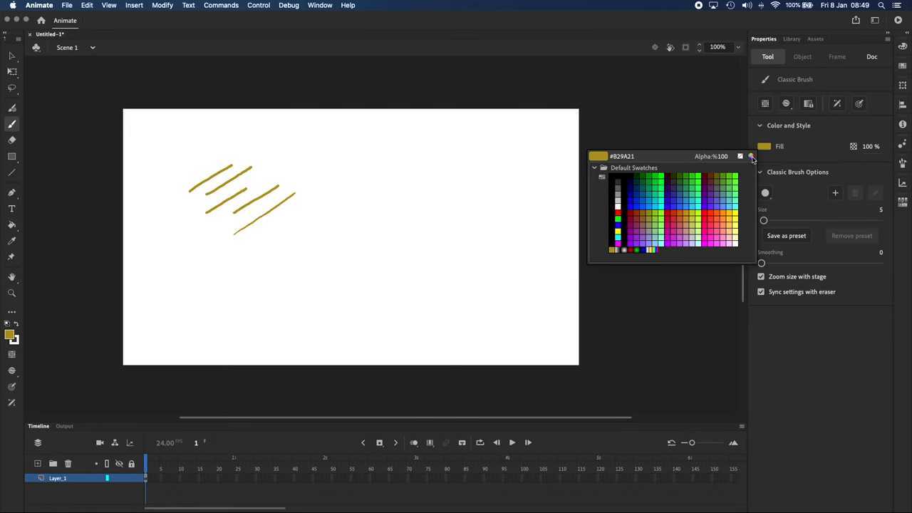
pyautogui.click(750, 156)
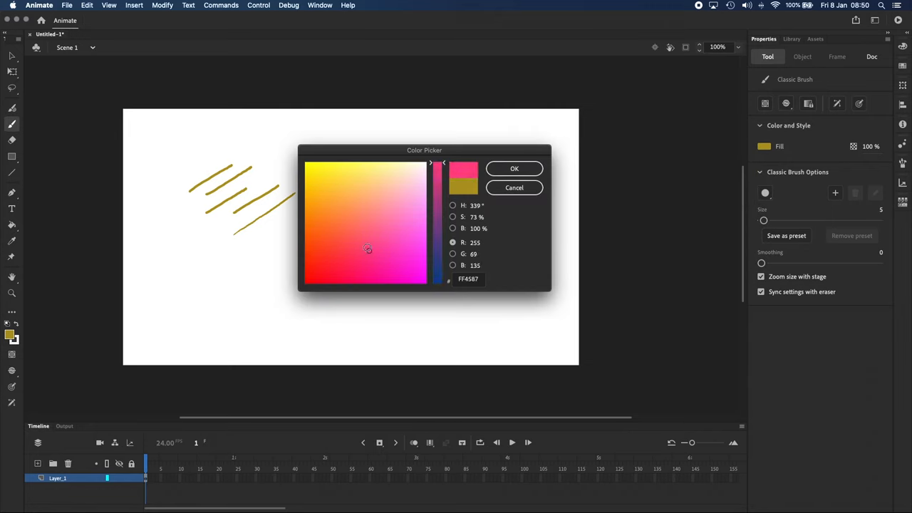
pyautogui.click(515, 168)
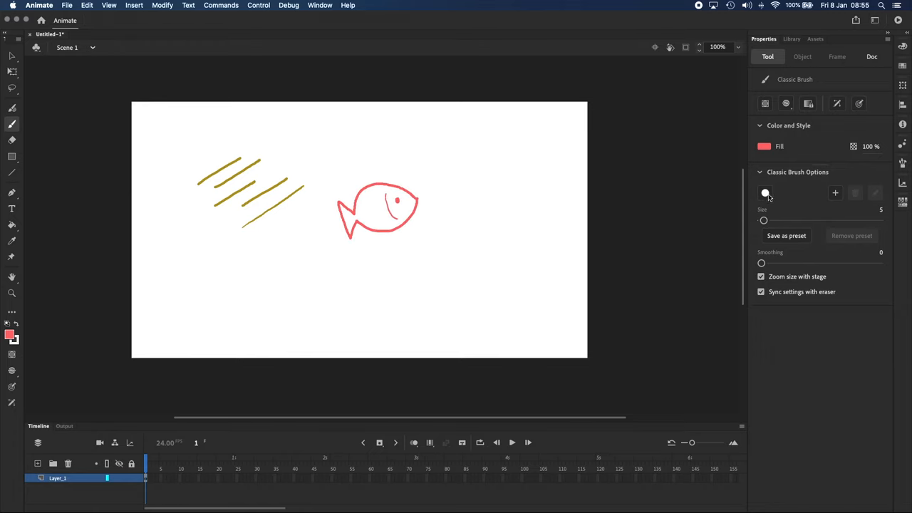
# Step: Paint thick coral strokes at brush size 20 below the fish, then return the size to 5
pyautogui.moveTo(764, 220); pyautogui.dragTo(770, 220)
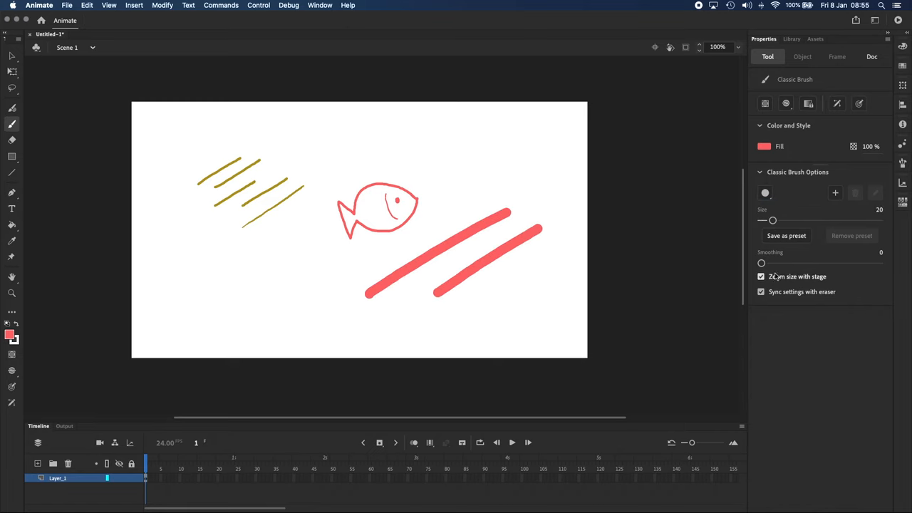
pyautogui.moveTo(784, 269)
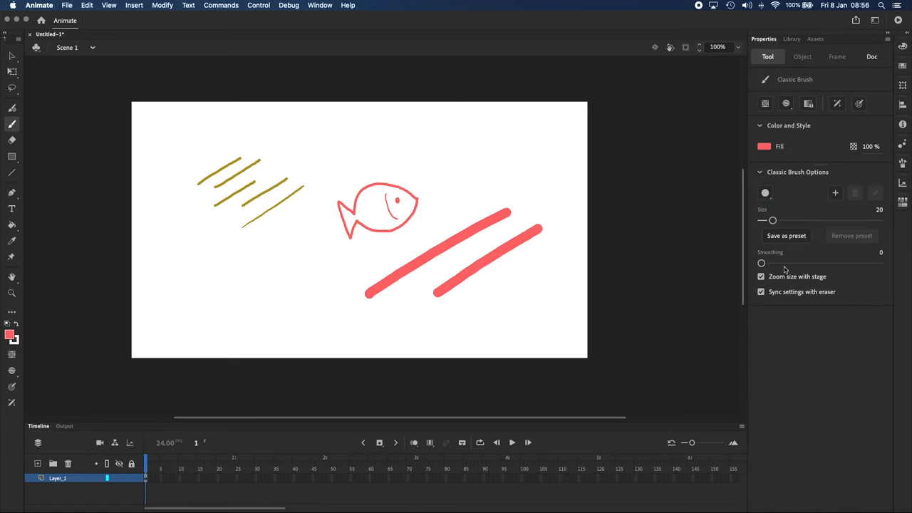
pyautogui.moveTo(773, 220); pyautogui.dragTo(766, 220)
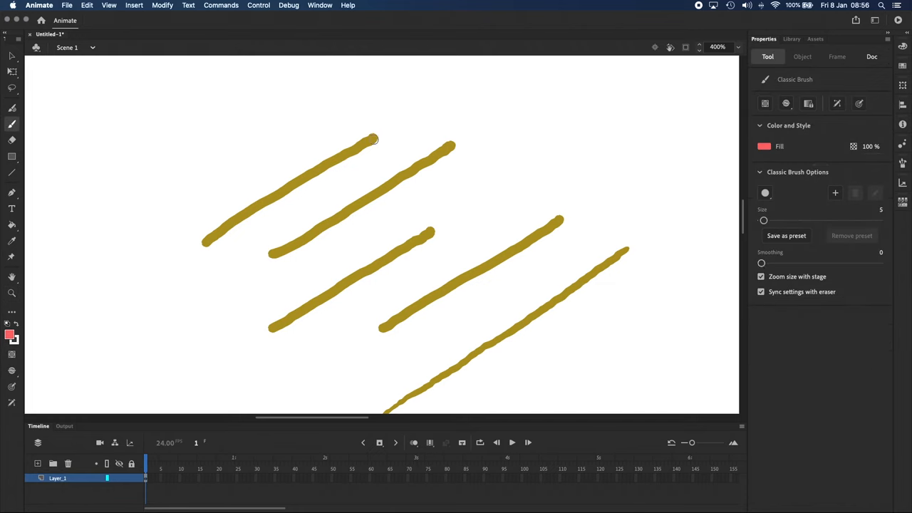
pyautogui.moveTo(456, 148)
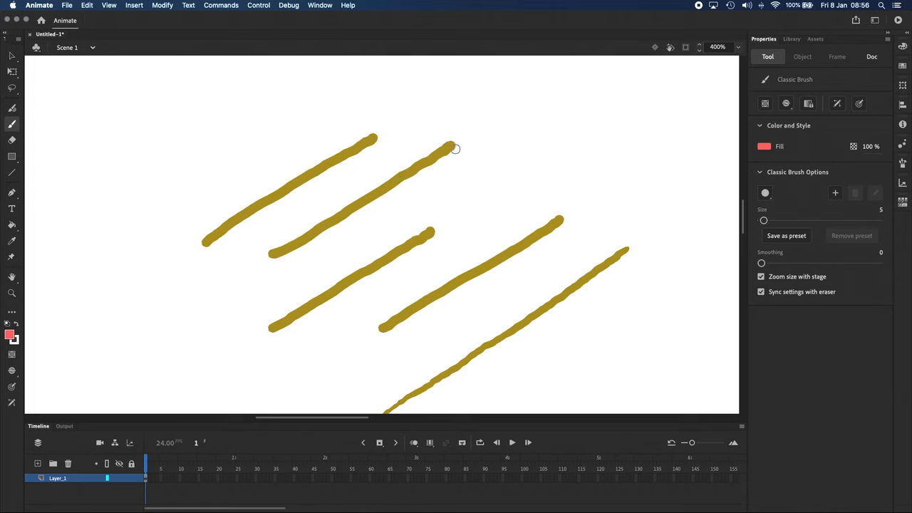
# Step: Raise brush smoothing to 100 and paint two smooth thin coral strokes among the gold strokes
pyautogui.moveTo(761, 263); pyautogui.dragTo(820, 263)
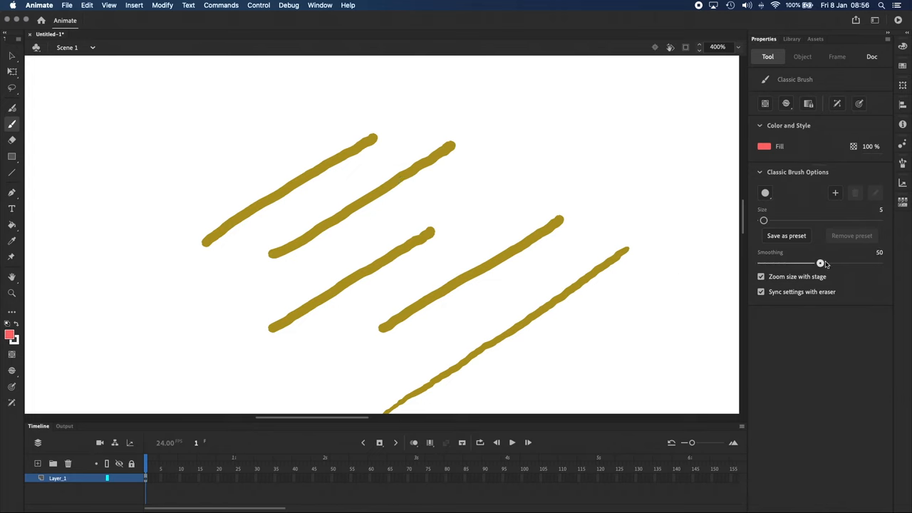
pyautogui.moveTo(819, 263); pyautogui.dragTo(879, 263)
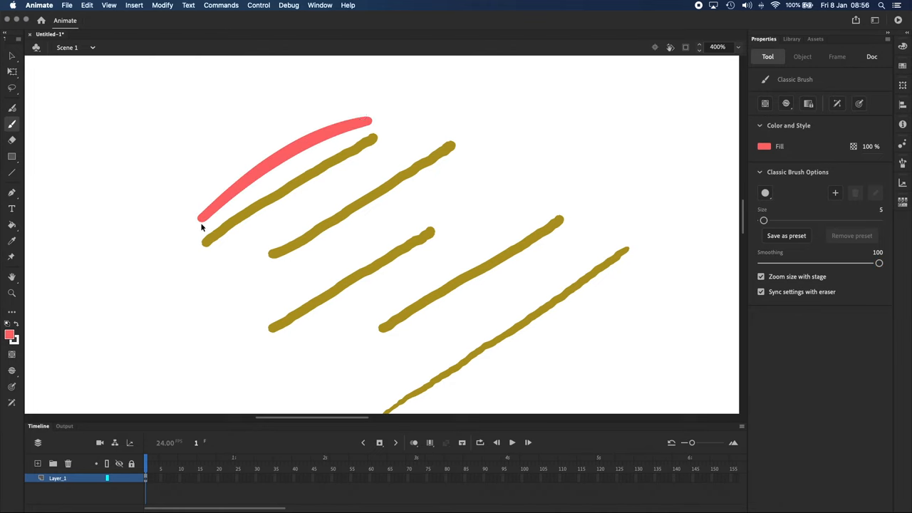
pyautogui.moveTo(201, 228); pyautogui.dragTo(307, 146)
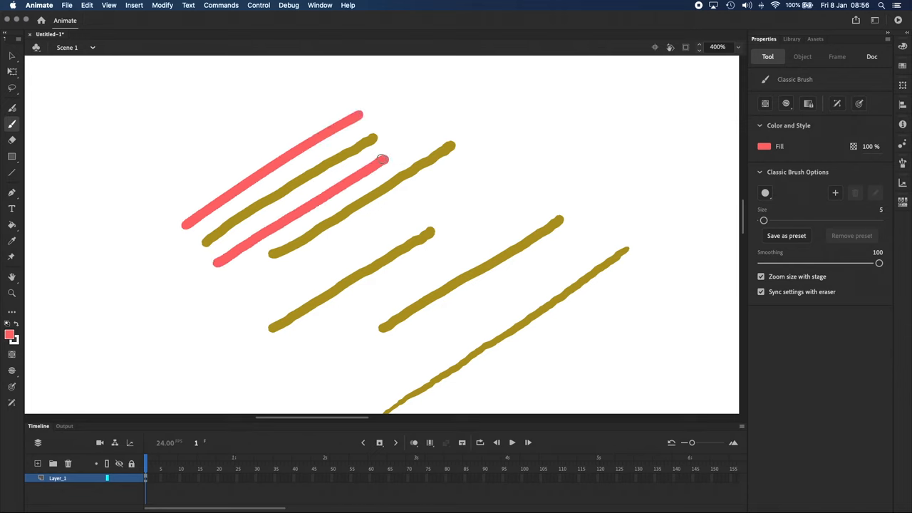
pyautogui.moveTo(459, 165); pyautogui.dragTo(289, 274)
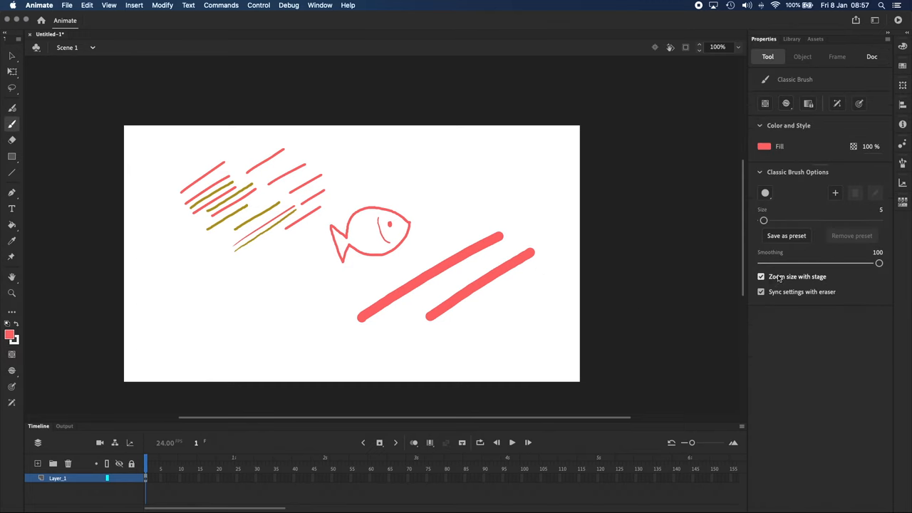
pyautogui.moveTo(797, 276)
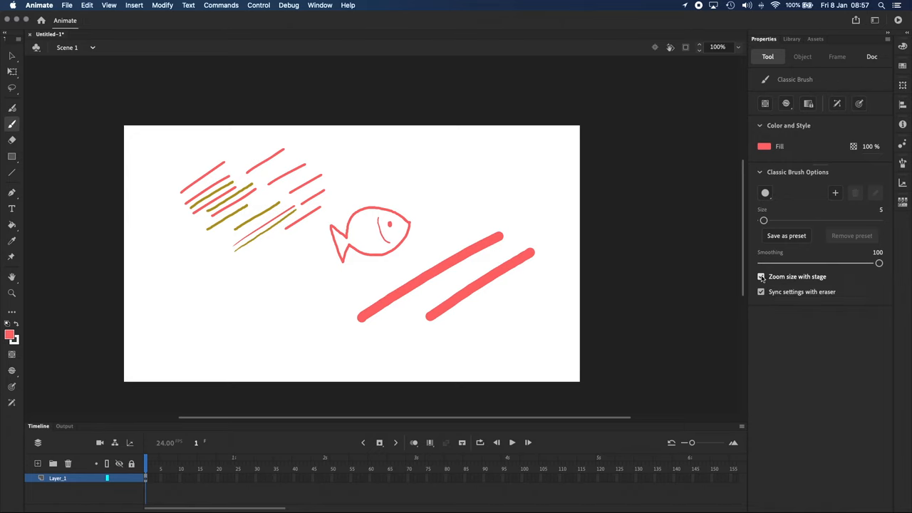
# Step: Paint thin coral curves in the lower right corner, zoom back to full size and reselect the brush
pyautogui.moveTo(449, 349); pyautogui.dragTo(538, 294)
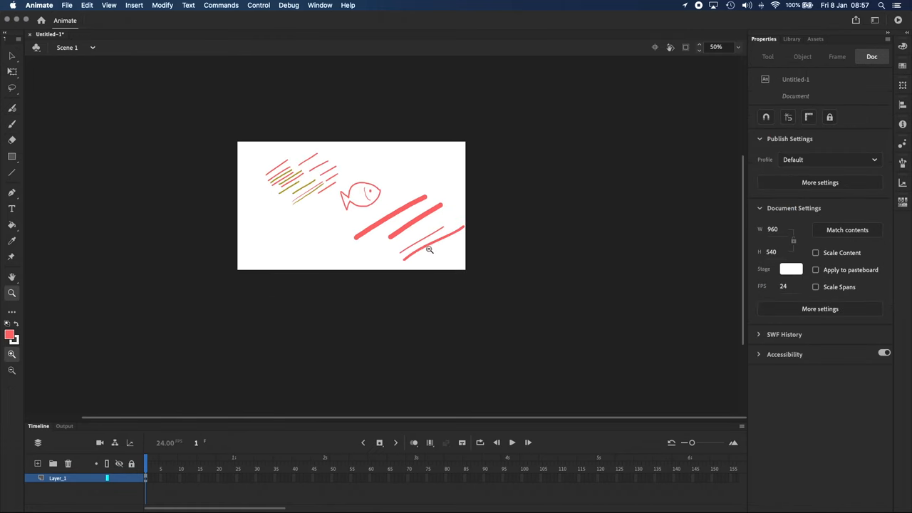
pyautogui.click(430, 249)
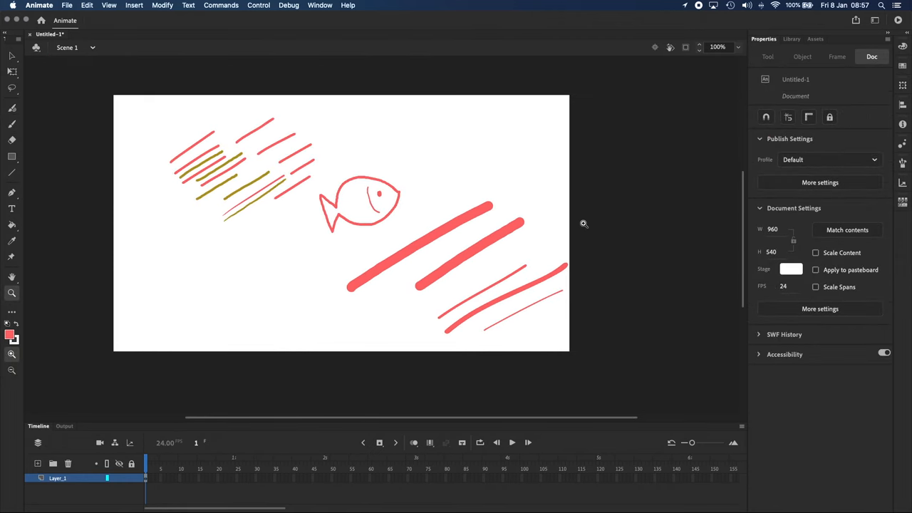
pyautogui.click(11, 109)
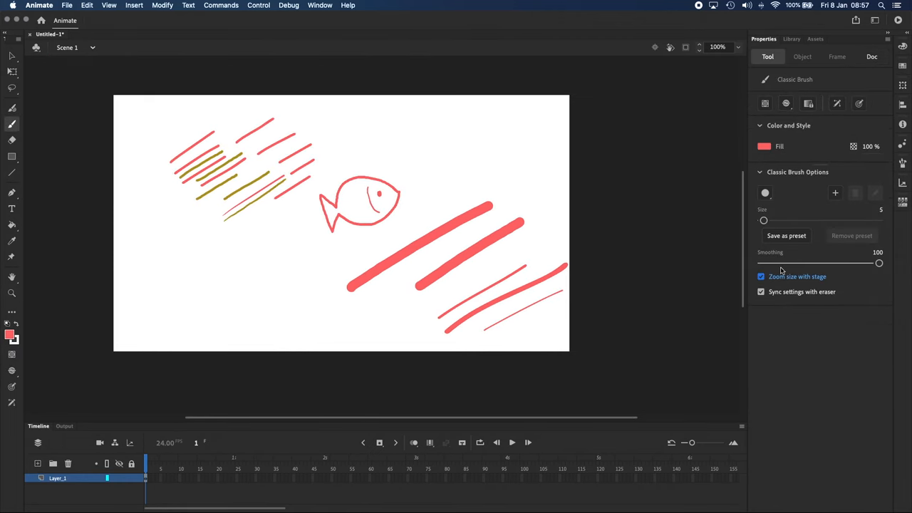
pyautogui.click(872, 56)
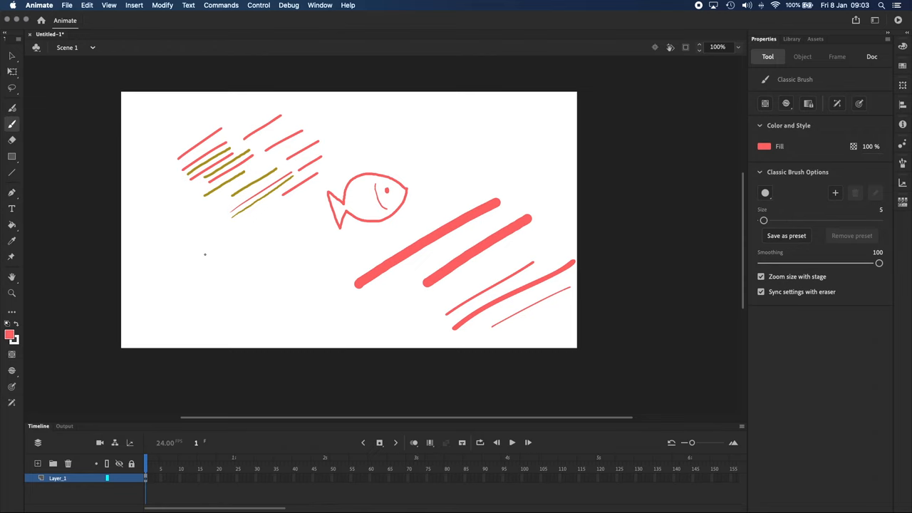
pyautogui.moveTo(206, 257)
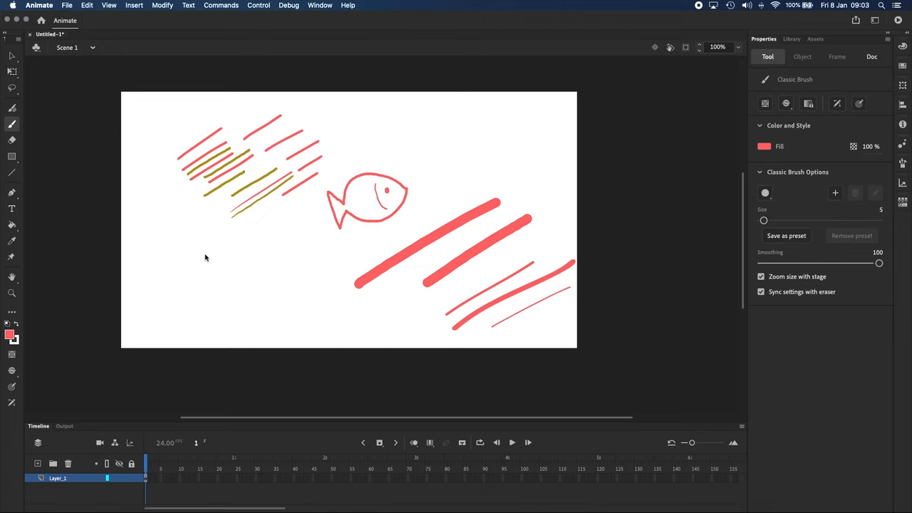
# Step: Fill the fish body with cyan using the Paint Bucket
pyautogui.click(11, 225)
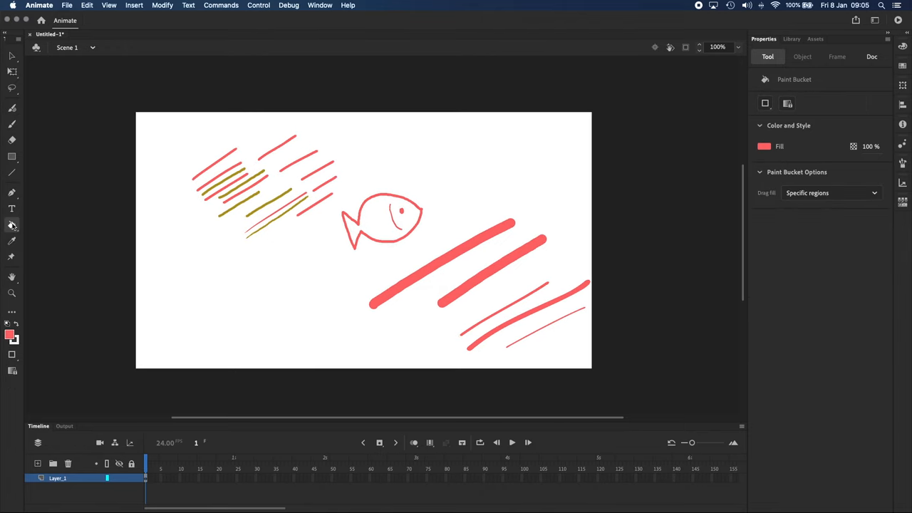
pyautogui.moveTo(12, 225)
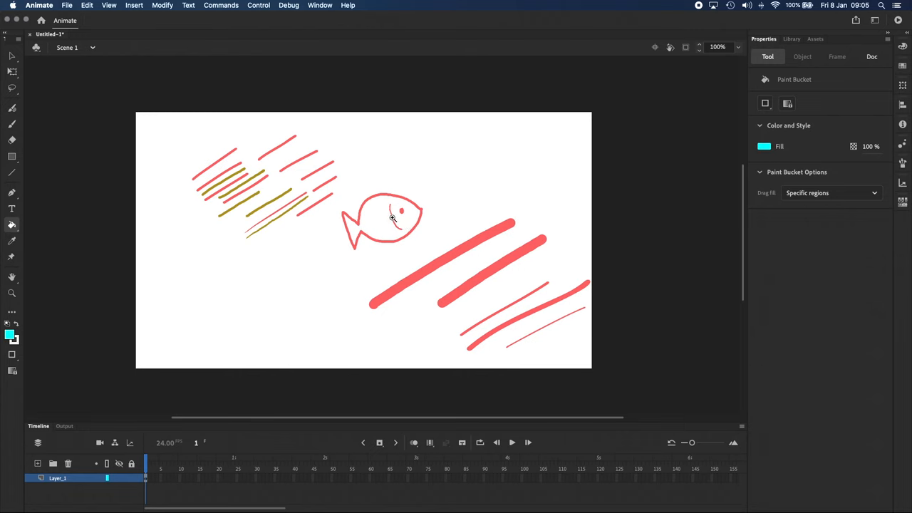
pyautogui.click(392, 218)
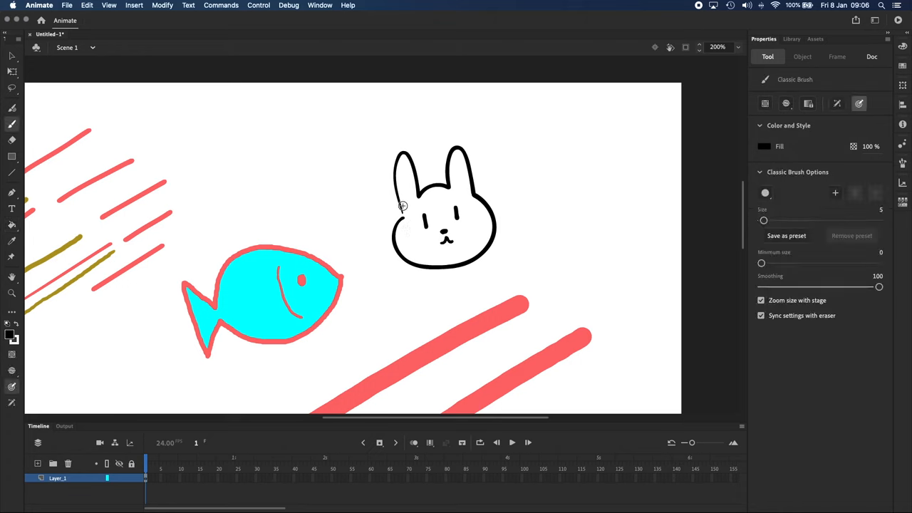
pyautogui.moveTo(390, 222)
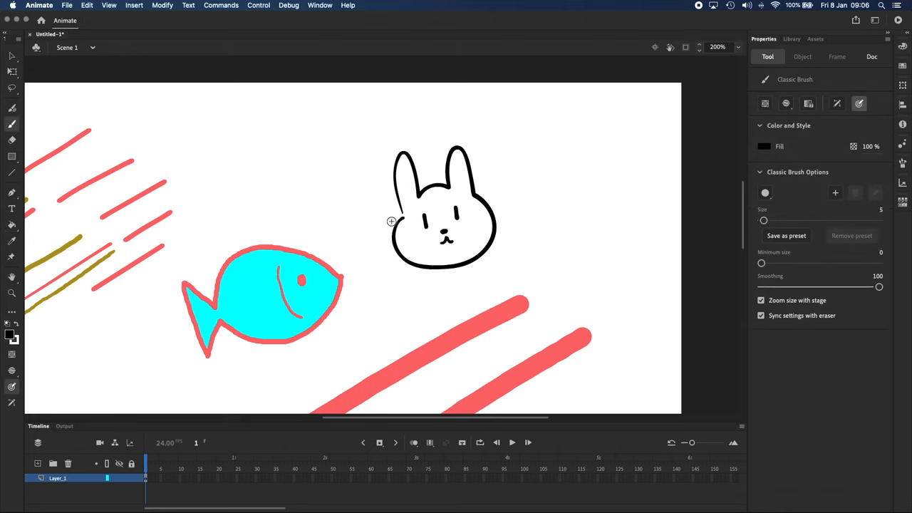
# Step: Set the Paint Bucket to Close Medium Gaps and fill the bunny's head with peach
pyautogui.click(12, 225)
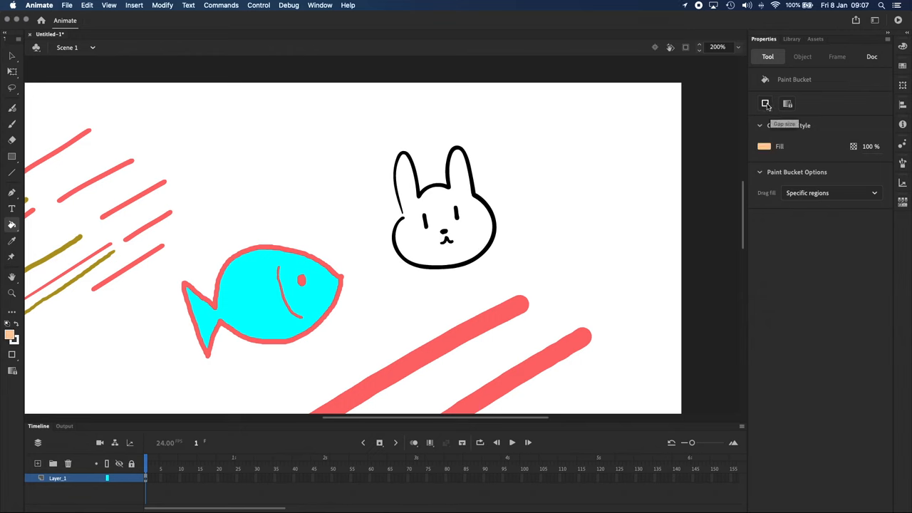
pyautogui.click(766, 103)
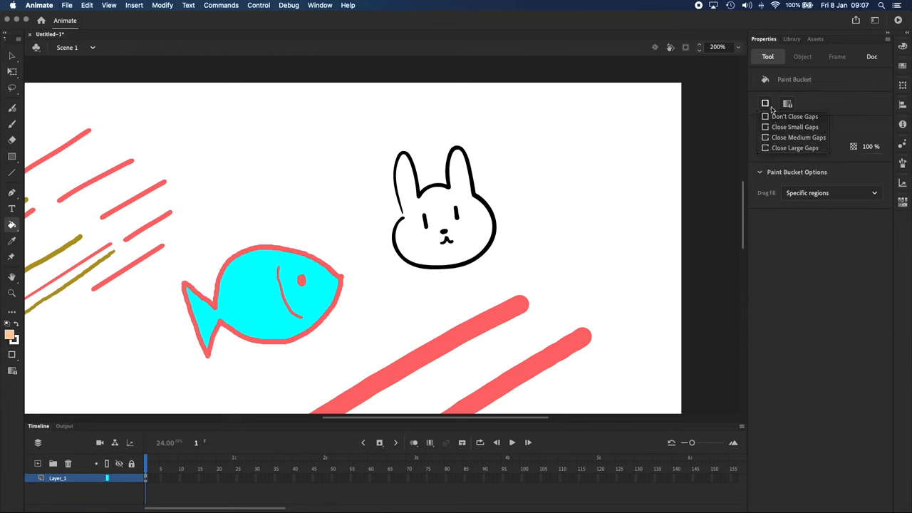
pyautogui.moveTo(785, 139)
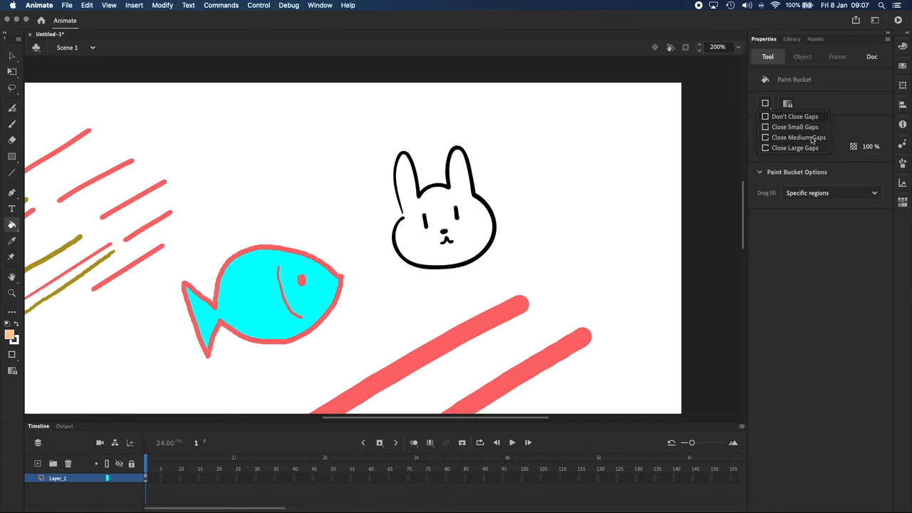
pyautogui.click(764, 103)
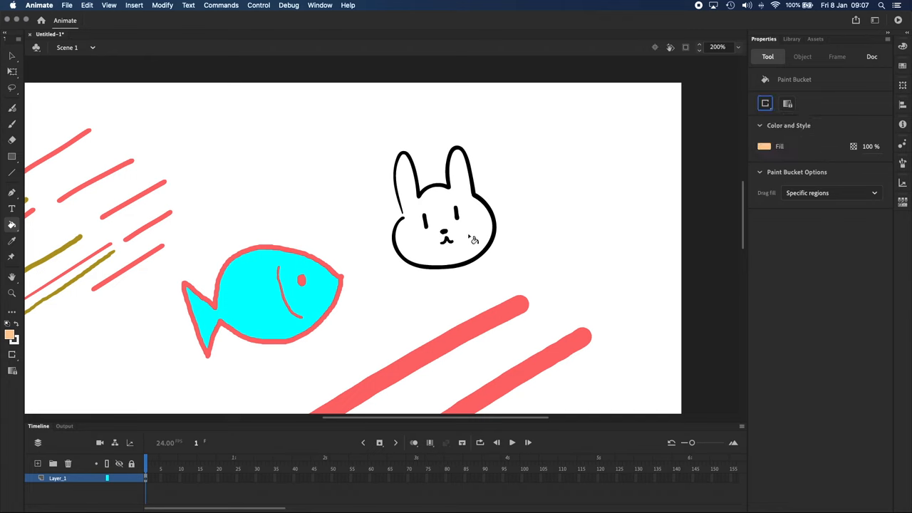
pyautogui.click(474, 239)
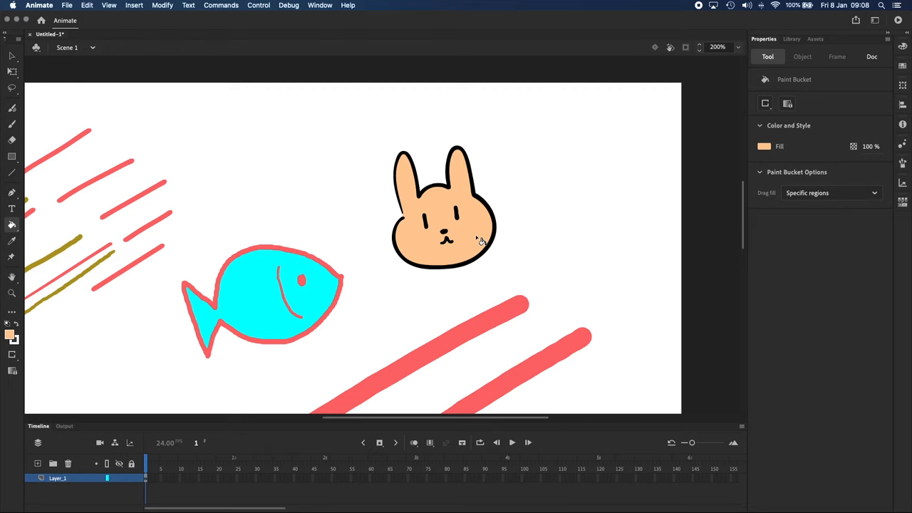
pyautogui.moveTo(30, 223)
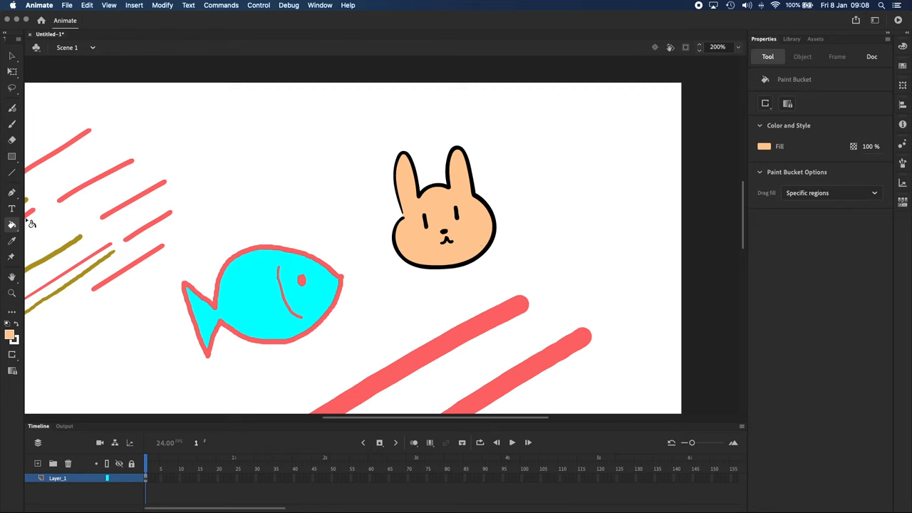
pyautogui.moveTo(12, 240)
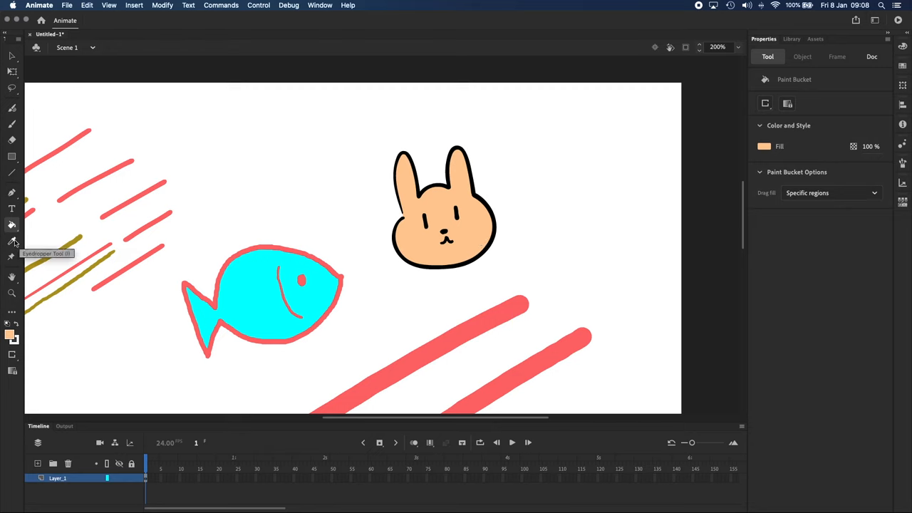
# Step: Sample the red stroke colour with the Eyedropper and brush pink-red blush cheeks onto the bunny
pyautogui.click(872, 56)
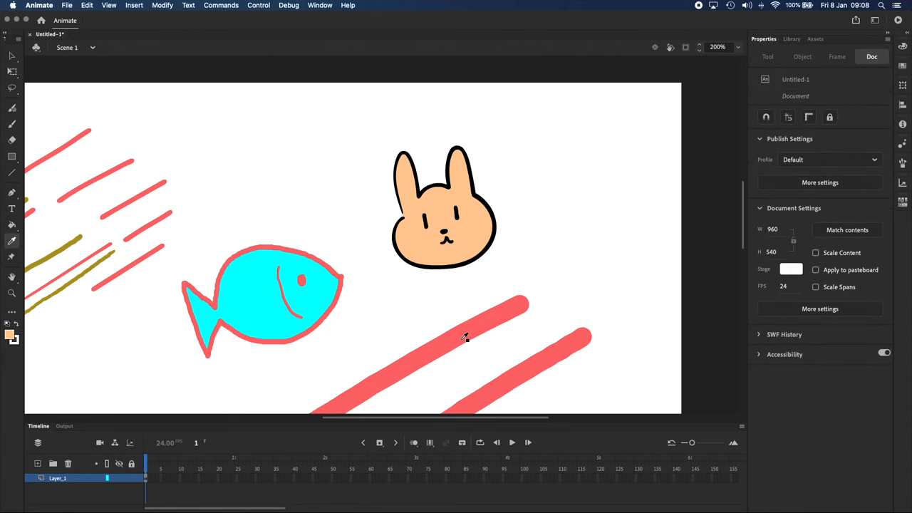
pyautogui.moveTo(576, 355)
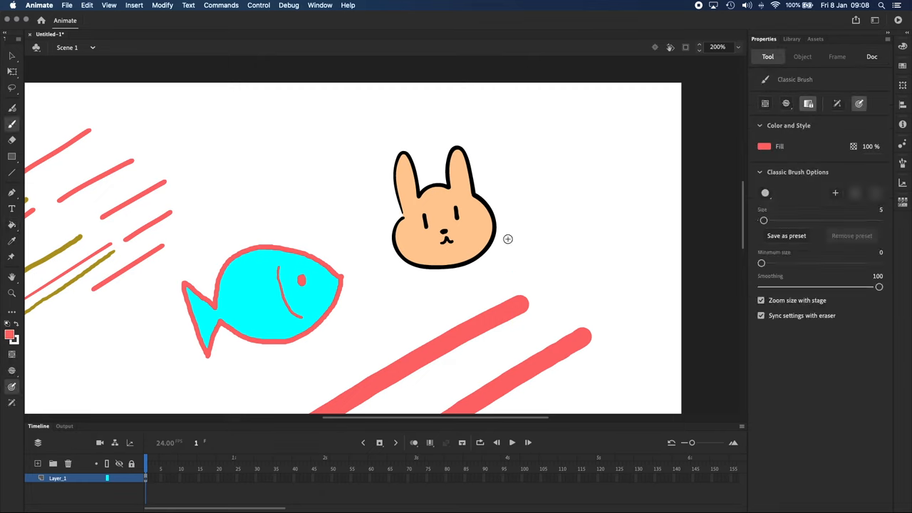
pyautogui.click(859, 104)
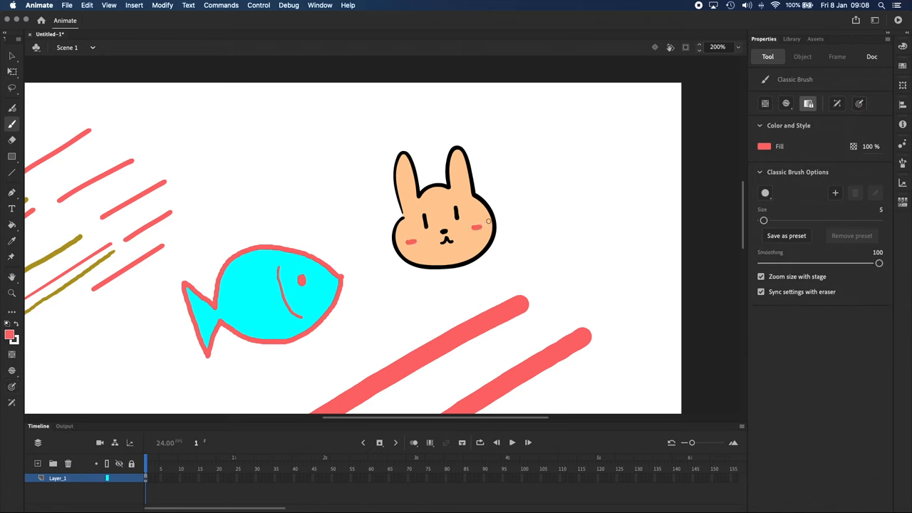
pyautogui.click(11, 125)
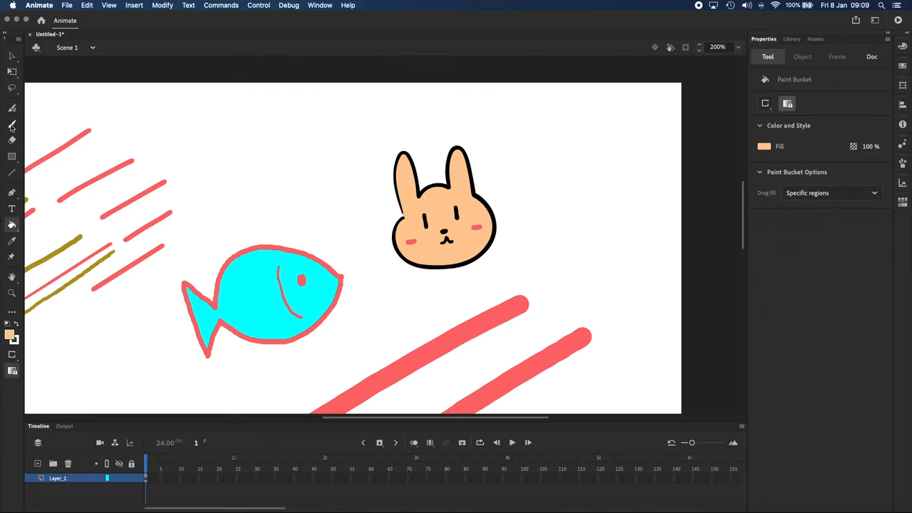
pyautogui.moveTo(11, 141)
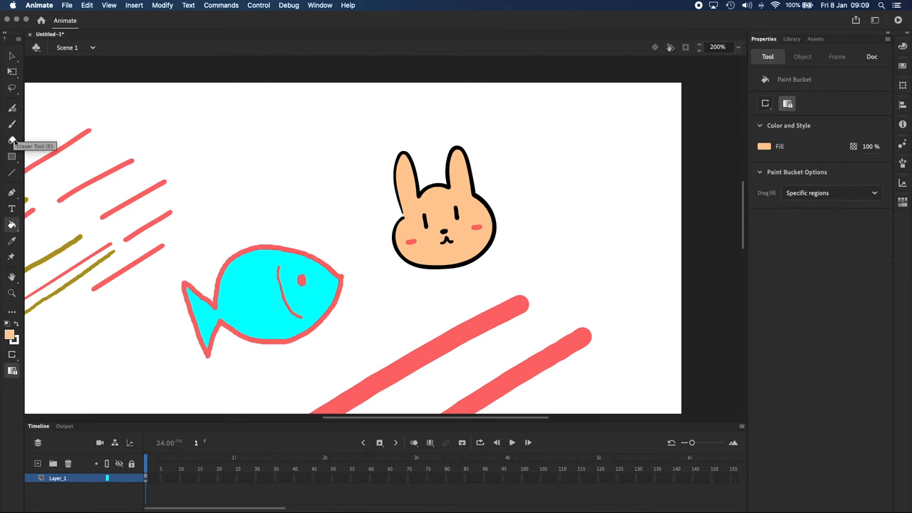
# Step: Marquee-select the upper-left test strokes and delete them from the stage
pyautogui.click(11, 140)
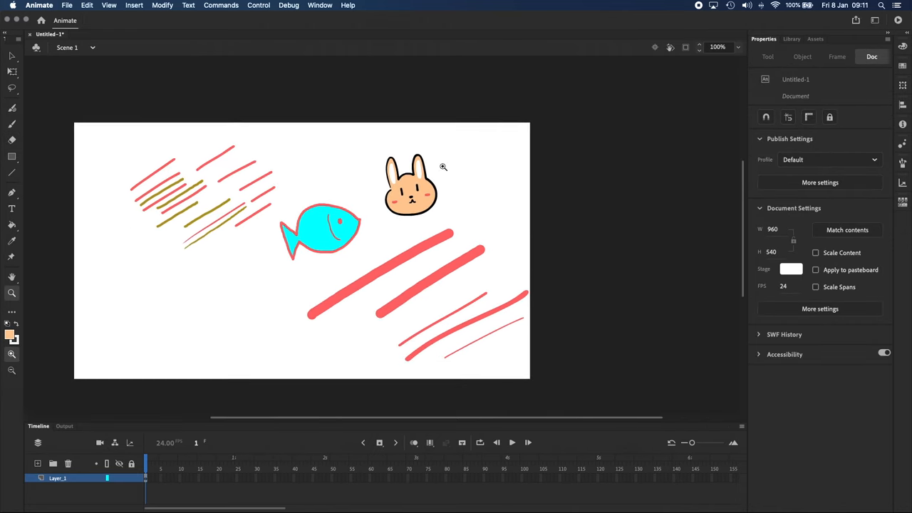
pyautogui.moveTo(11, 57)
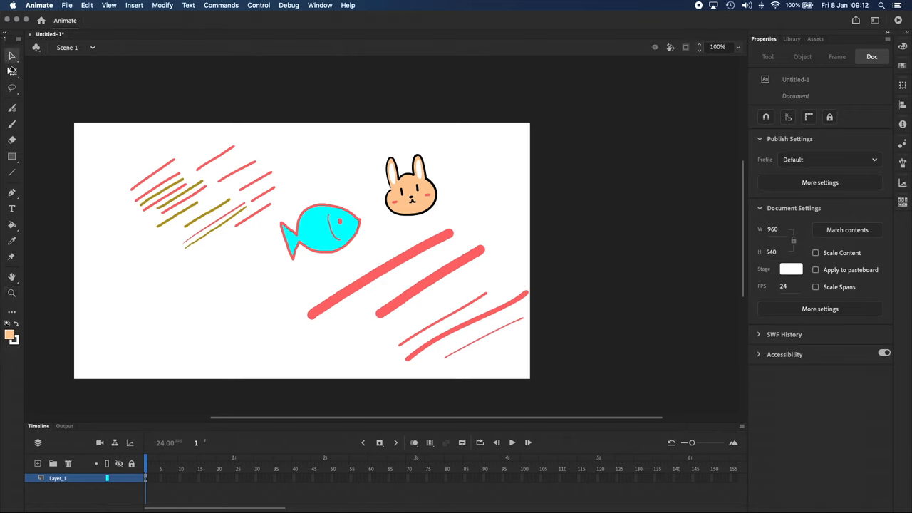
pyautogui.moveTo(46, 34)
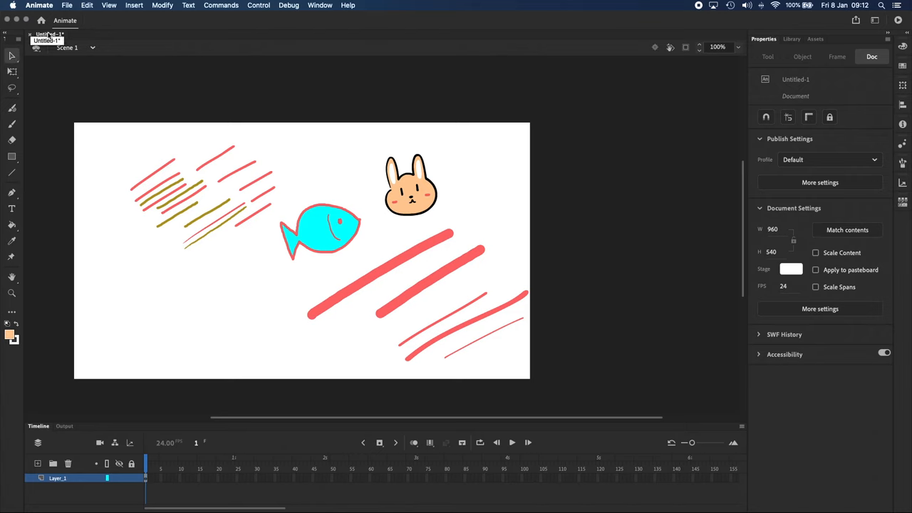
pyautogui.moveTo(91, 93); pyautogui.dragTo(277, 290)
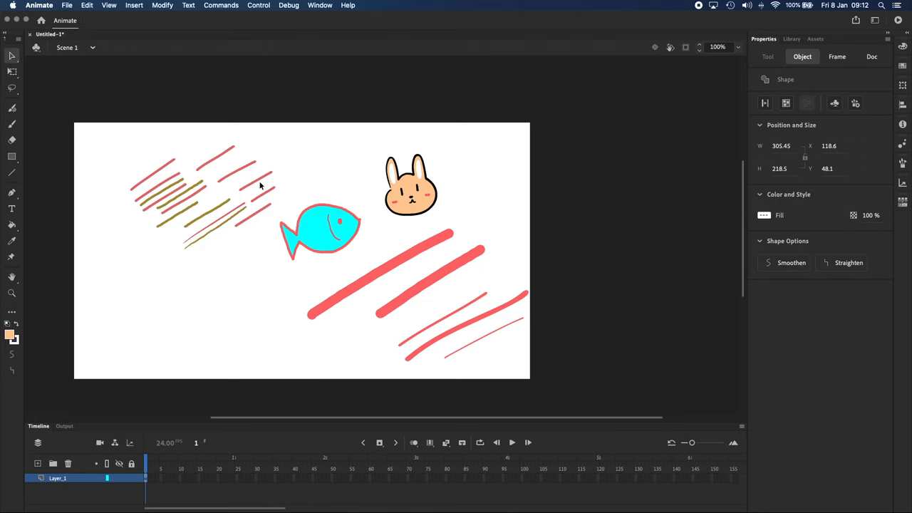
pyautogui.moveTo(264, 182)
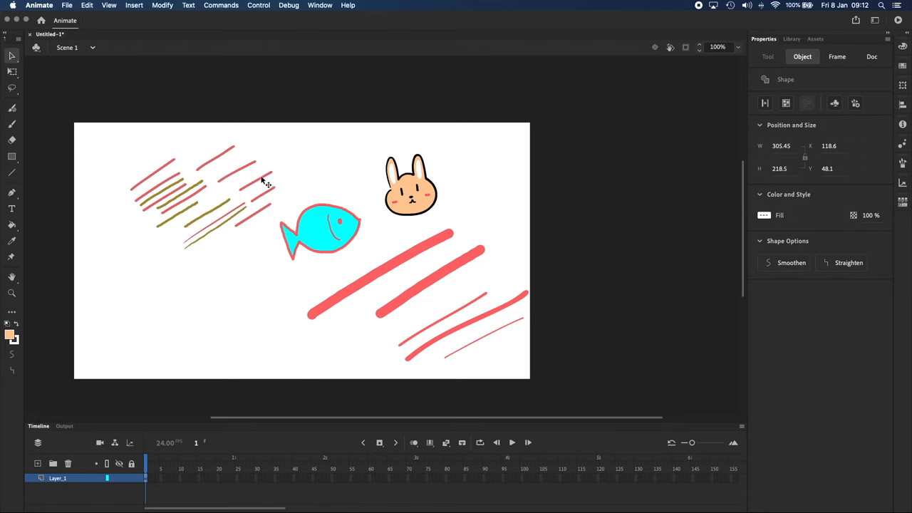
pyautogui.moveTo(264, 181); pyautogui.dragTo(240, 278)
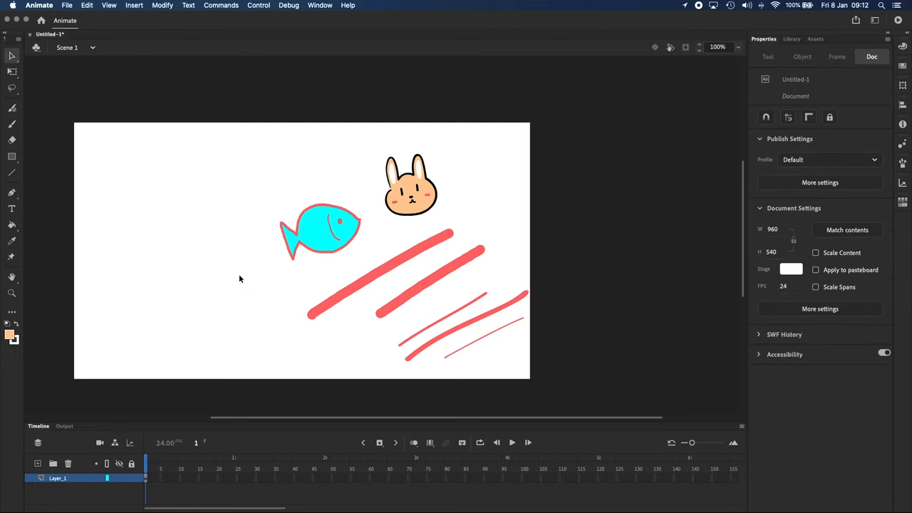
pyautogui.moveTo(469, 185)
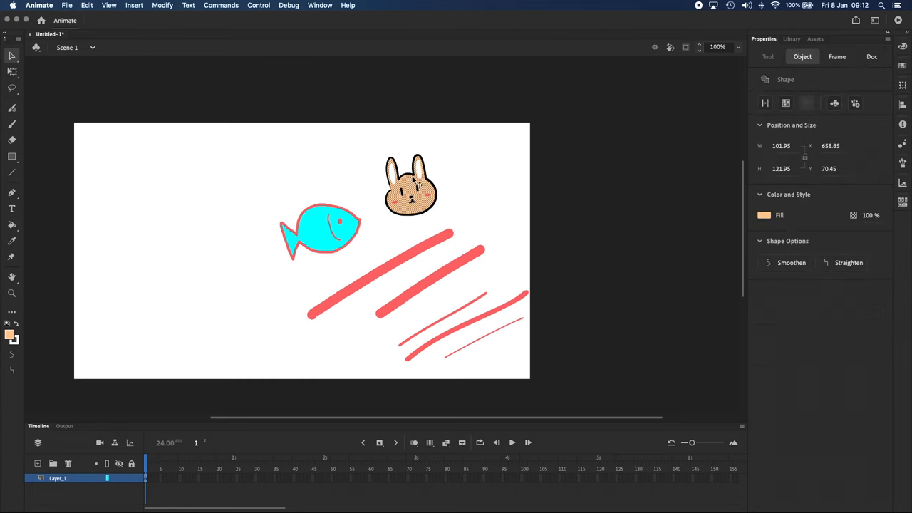
pyautogui.moveTo(432, 208)
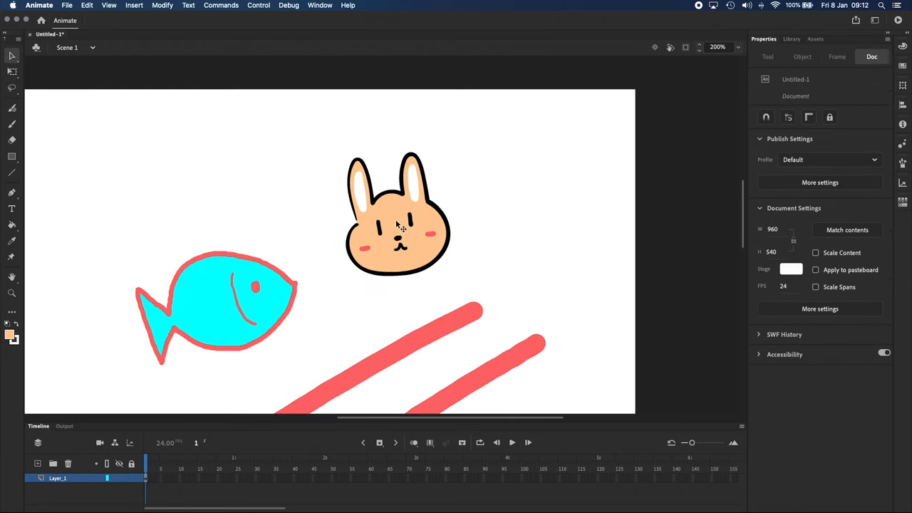
# Step: Select the bunny's peach fill and drag it off to the right, leaving a white bunny
pyautogui.click(397, 213)
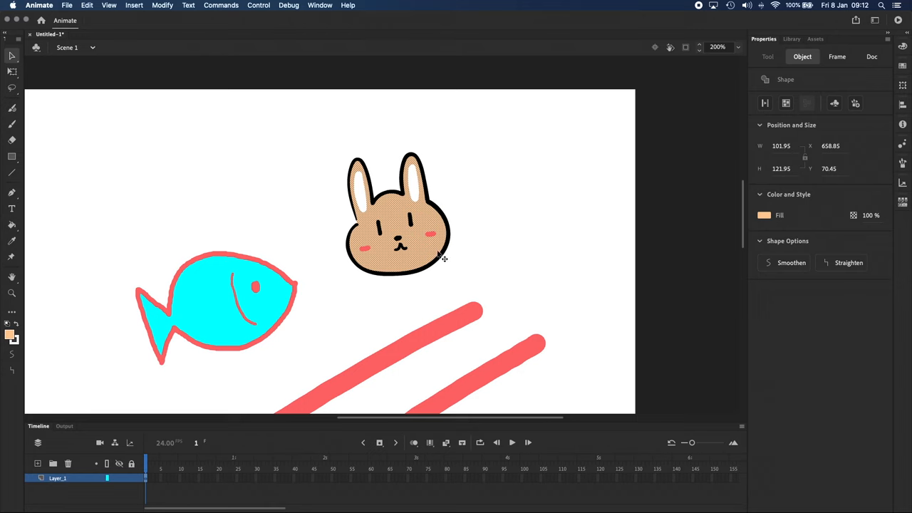
pyautogui.moveTo(399, 214); pyautogui.dragTo(566, 171)
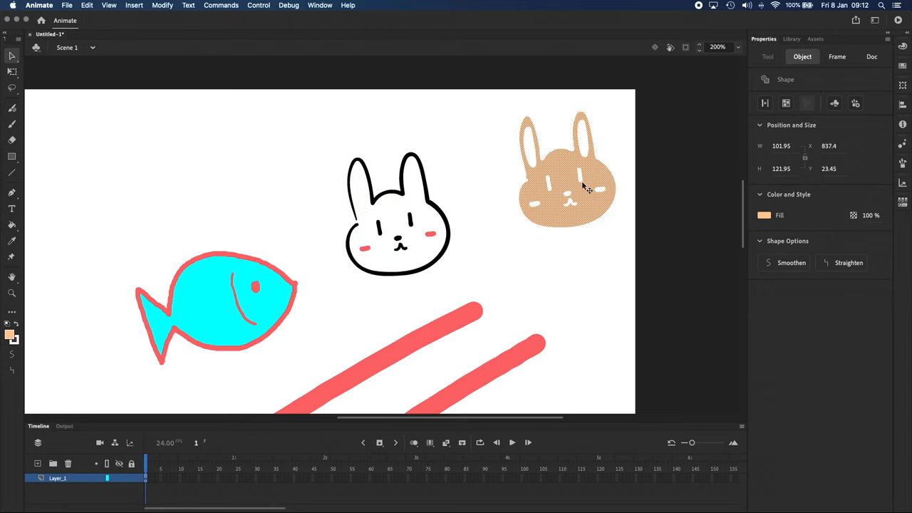